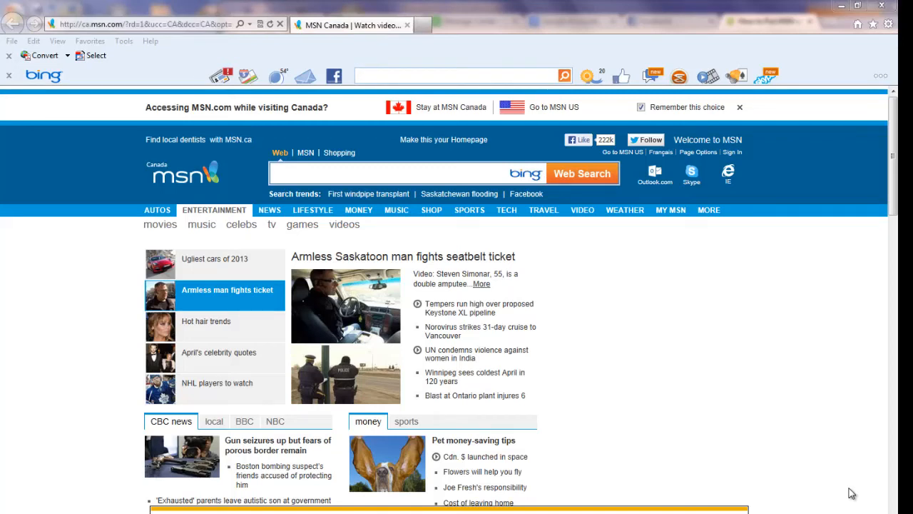
- Create a desktop shortcut to the MSN Canada page from its right-click menu and confirm it
left_click(208, 321)
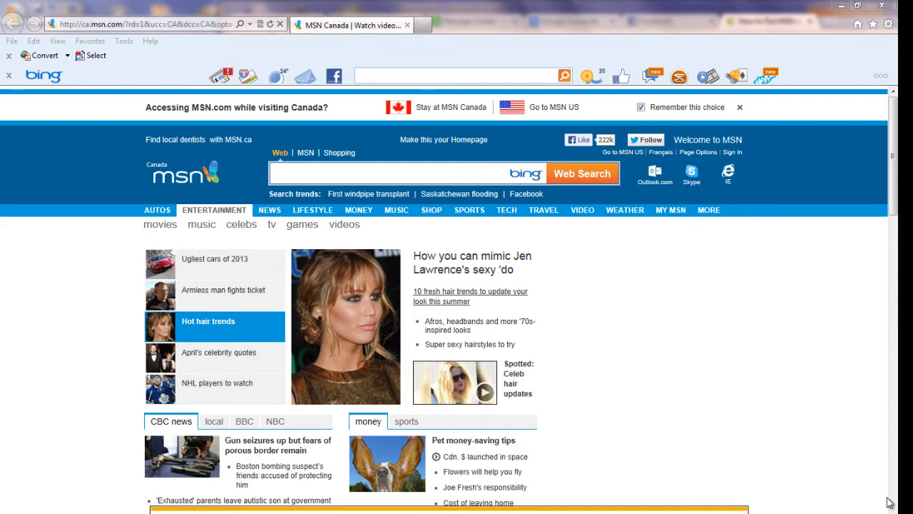
left_click(223, 351)
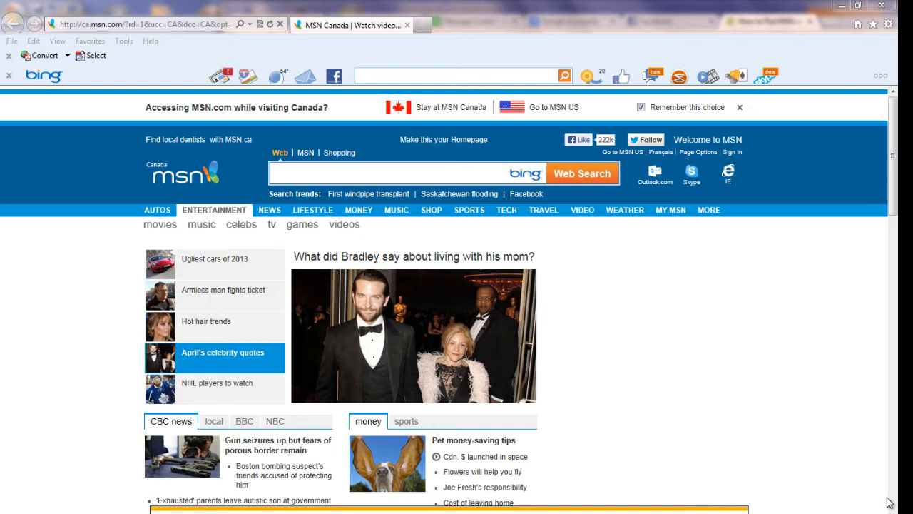
left_click(217, 383)
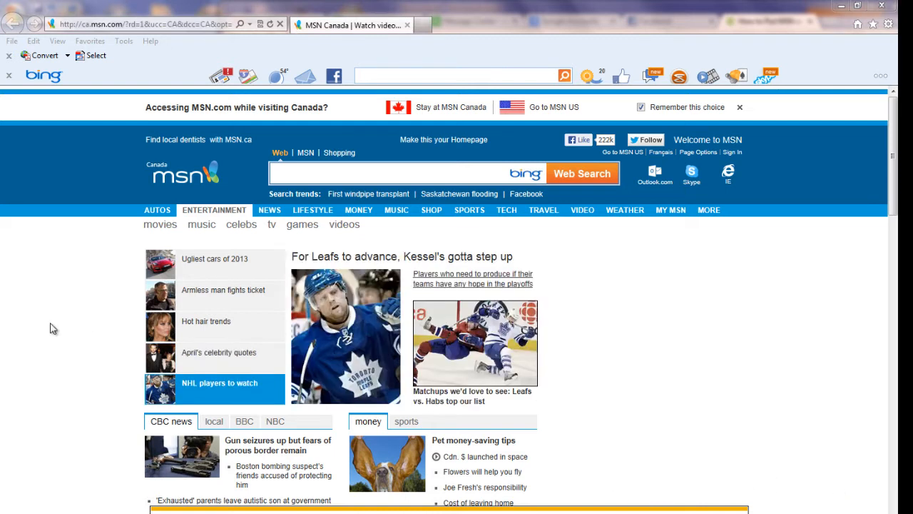
mouse_move(41, 156)
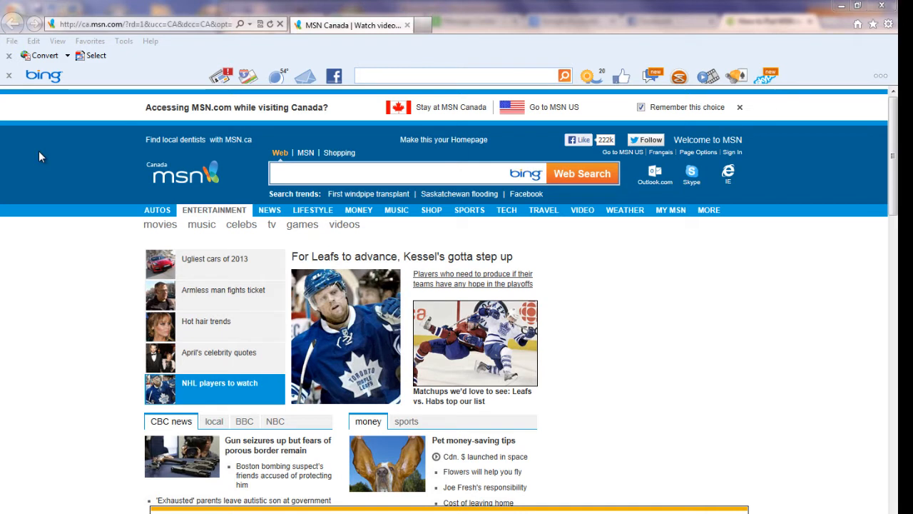
right_click(39, 155)
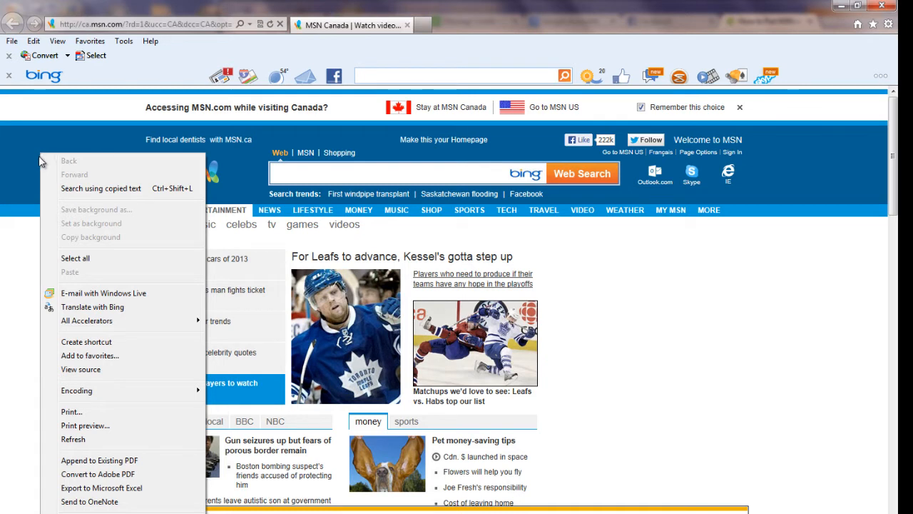
mouse_move(73, 439)
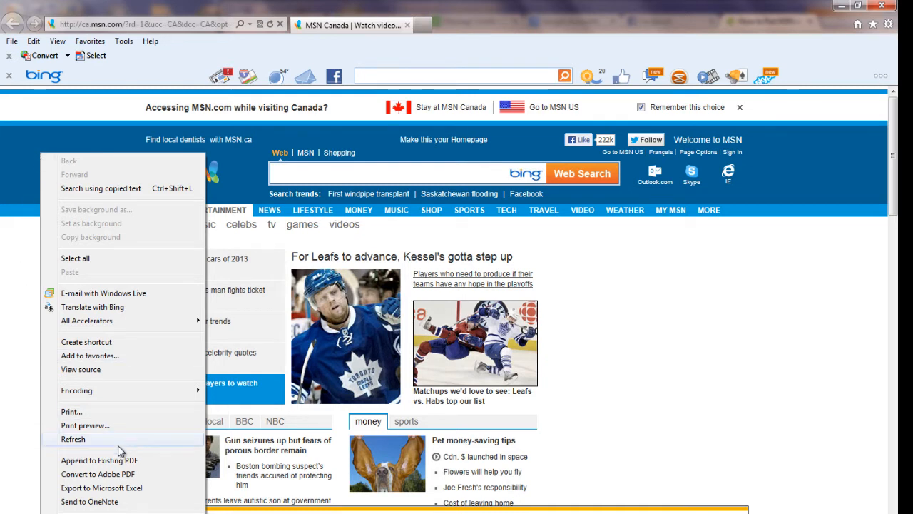
left_click(86, 341)
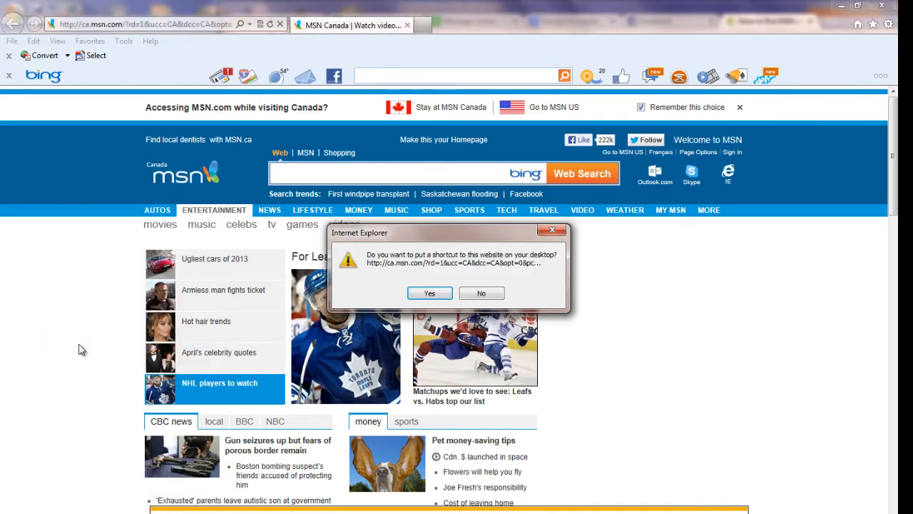
mouse_move(253, 321)
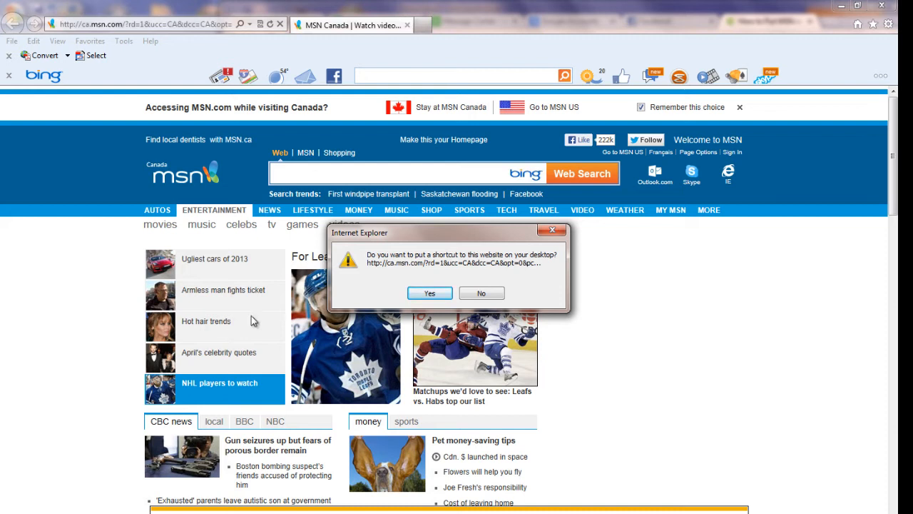
mouse_move(430, 293)
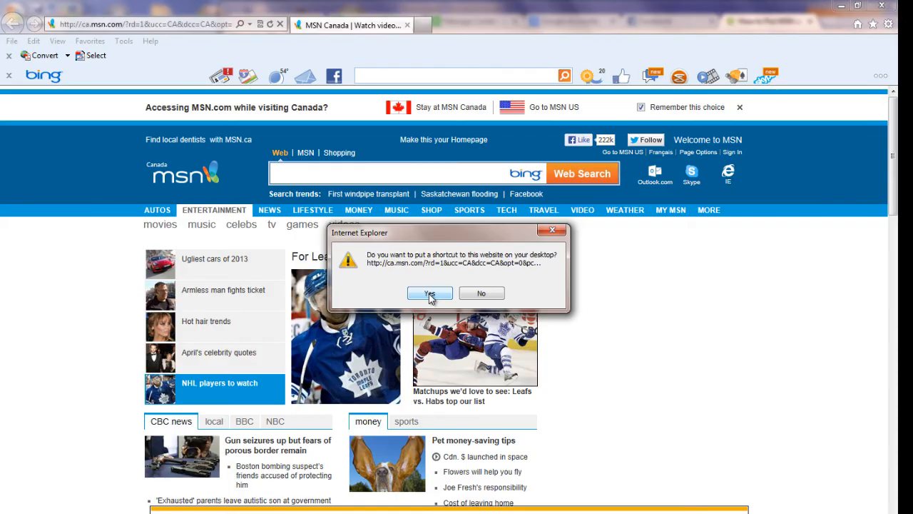
left_click(428, 292)
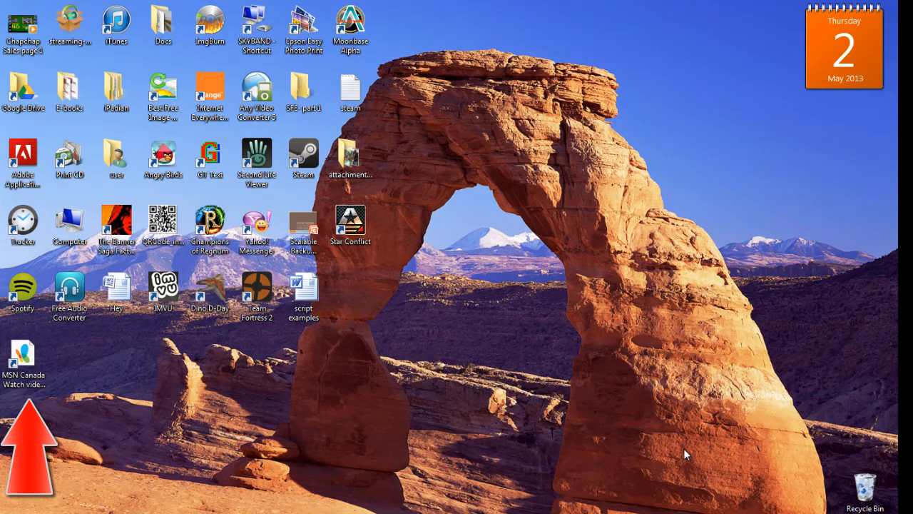
mouse_move(590, 492)
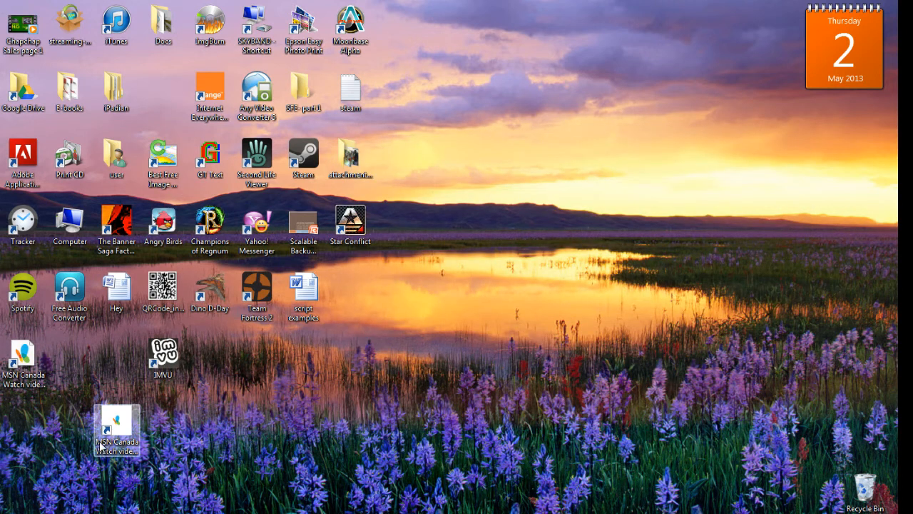
- Drag the MSN Canada address-bar URL onto the desktop beside the first shortcut
left_click_drag(116, 428, 70, 357)
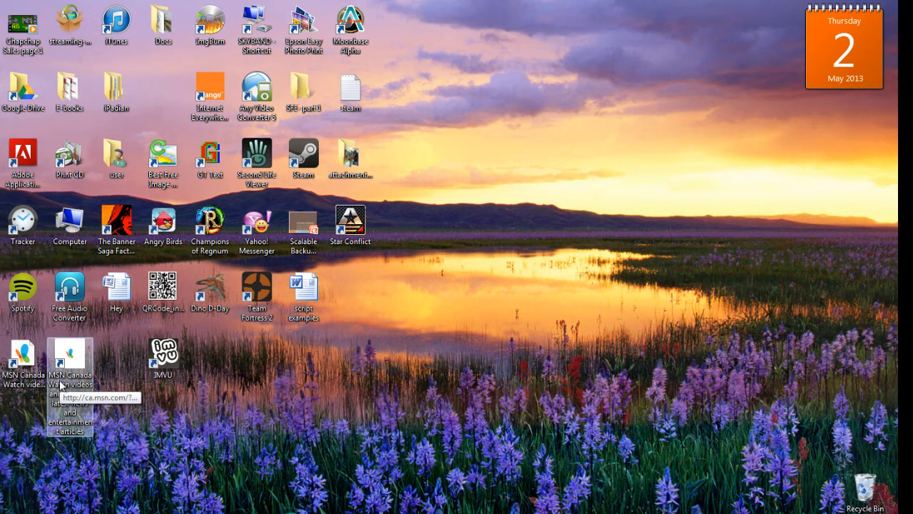
mouse_move(137, 431)
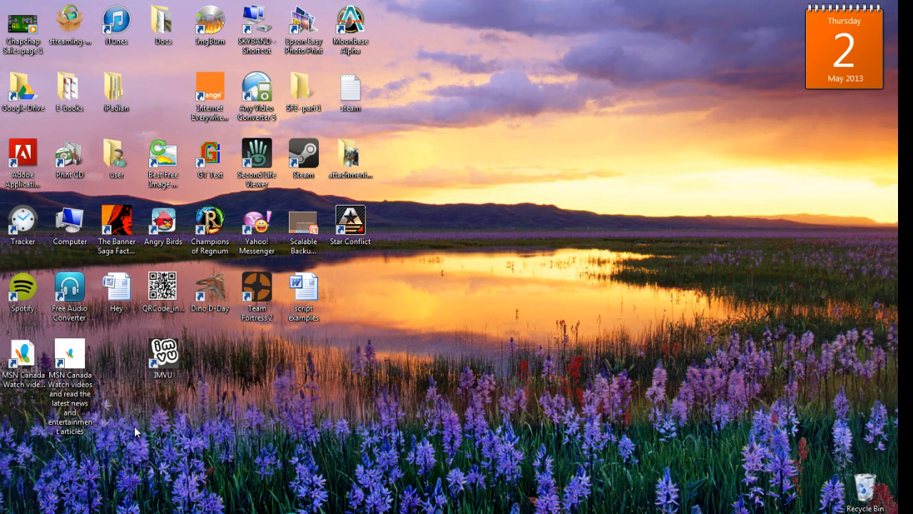